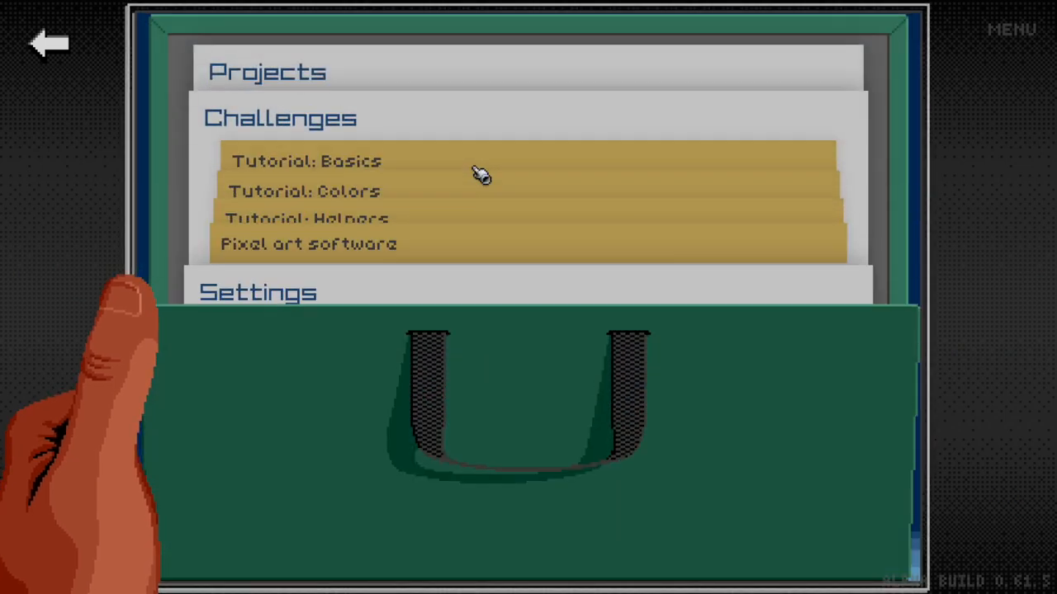
# Step: Start a Challenges tutorial and paint red hair pixels onto the reference-copy canvas
pyautogui.click(308, 244)
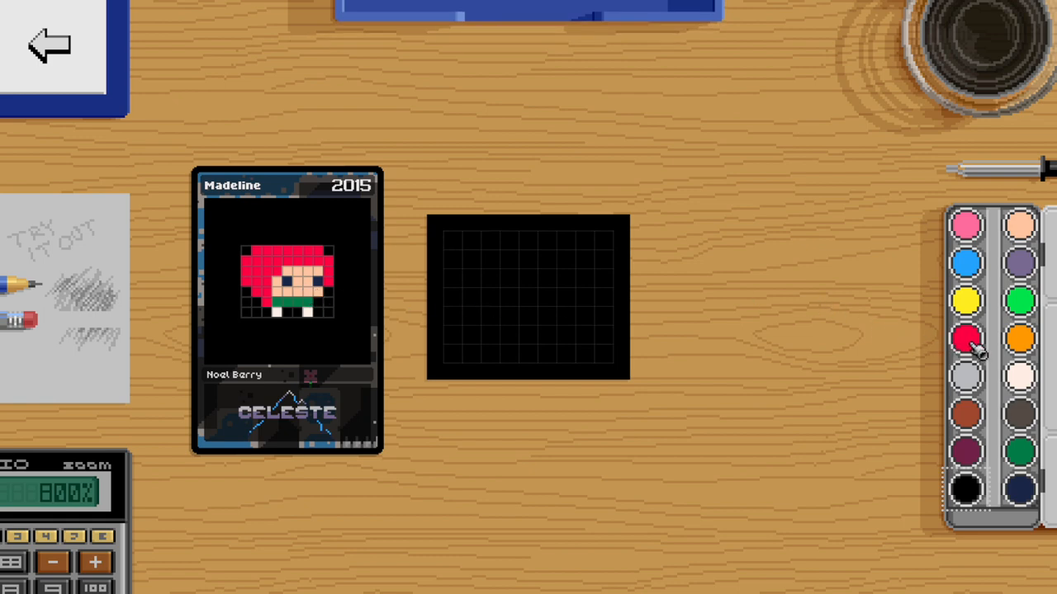
pyautogui.click(966, 339)
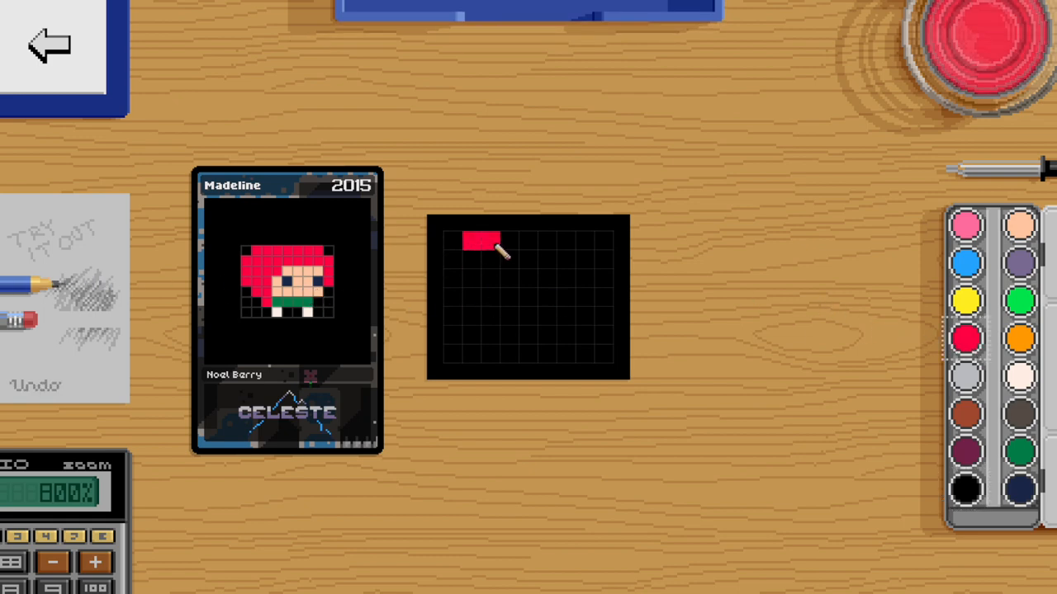
pyautogui.moveTo(486, 242); pyautogui.dragTo(518, 290)
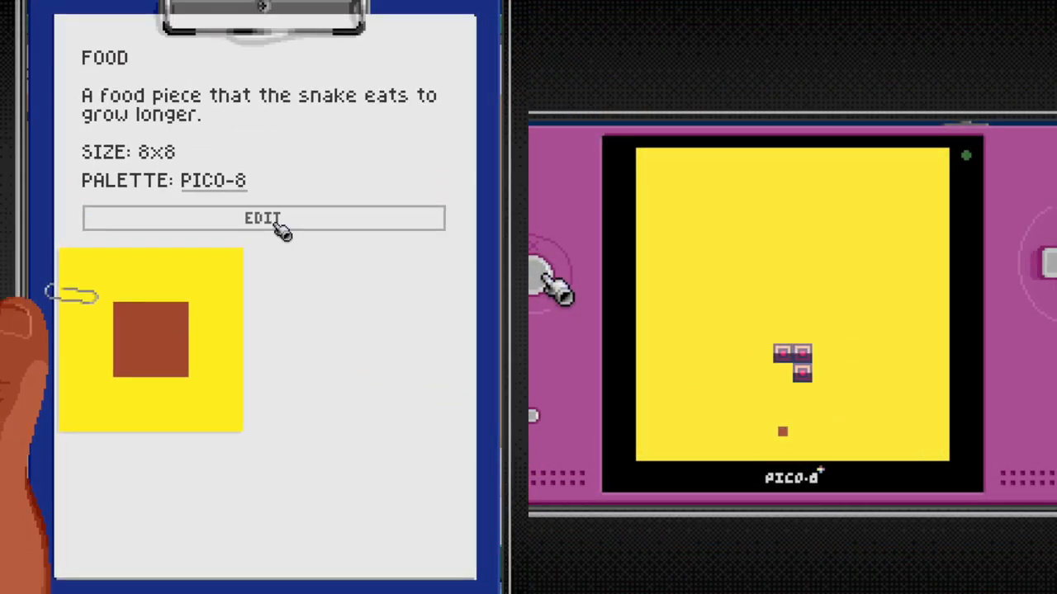
# Step: Open the FOOD clipboard's sprite on the drawing desk to show the four-colour diamond
pyautogui.click(262, 218)
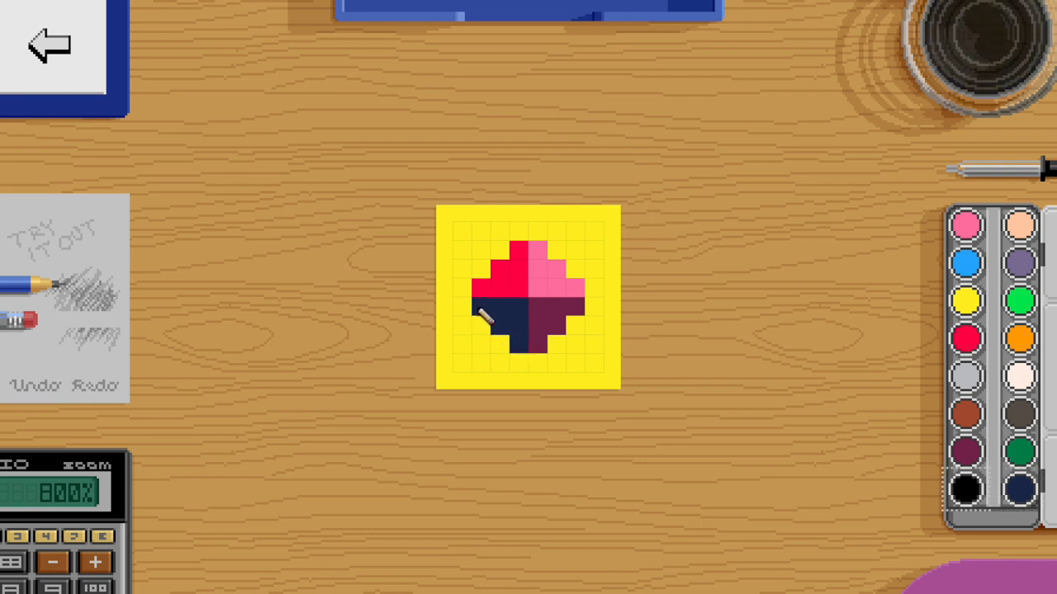
# Step: Undo the diamond's last strokes via the Try It Out paper's Undo/Redo
pyautogui.click(40, 385)
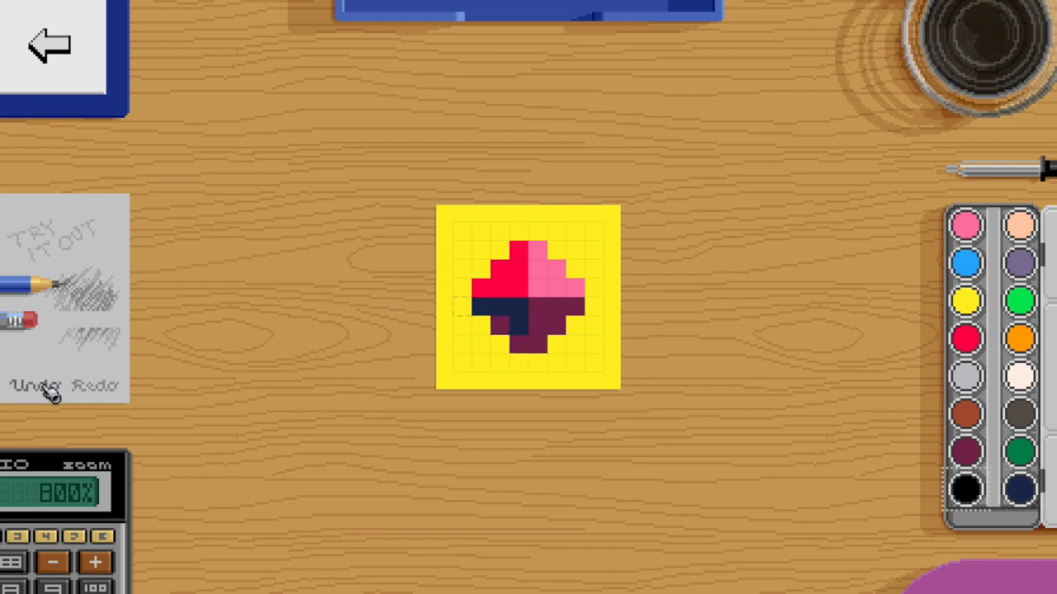
pyautogui.click(37, 387)
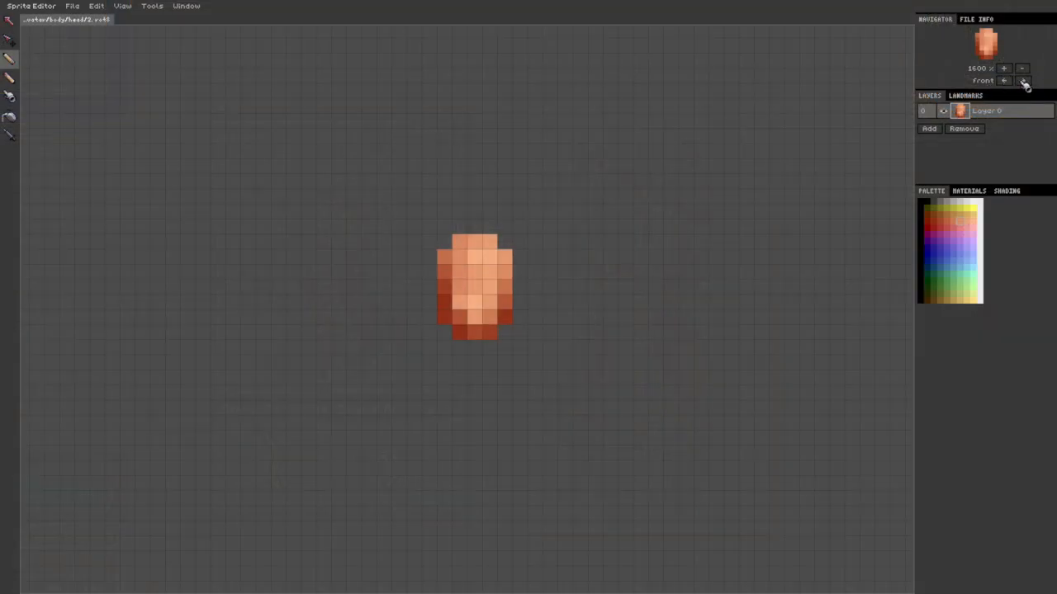
# Step: Rotate the head sprite through its left and back-left views, then open another file
pyautogui.click(1024, 80)
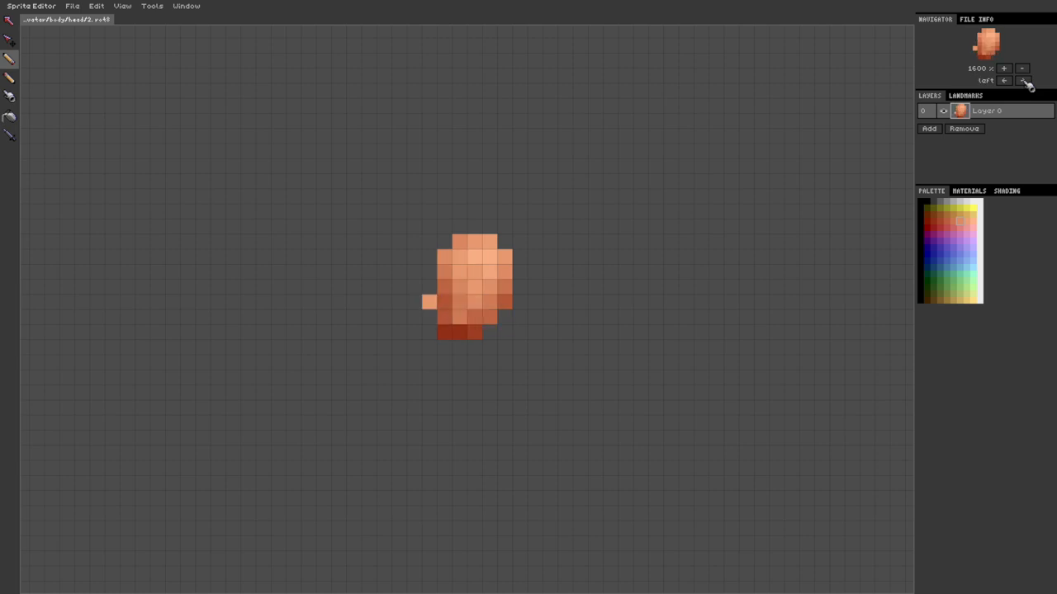
pyautogui.click(1004, 80)
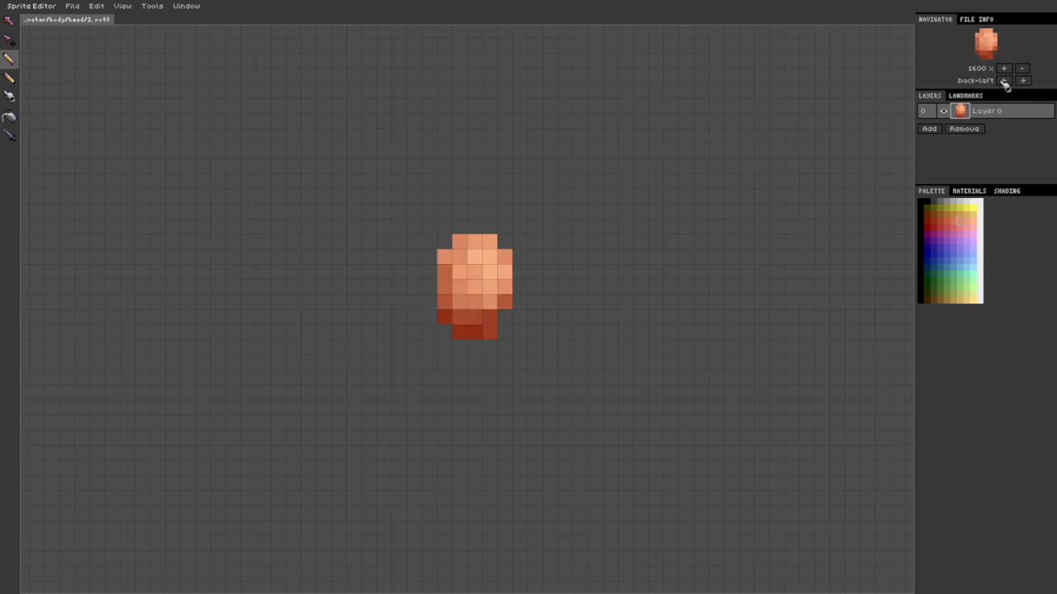
pyautogui.click(1005, 80)
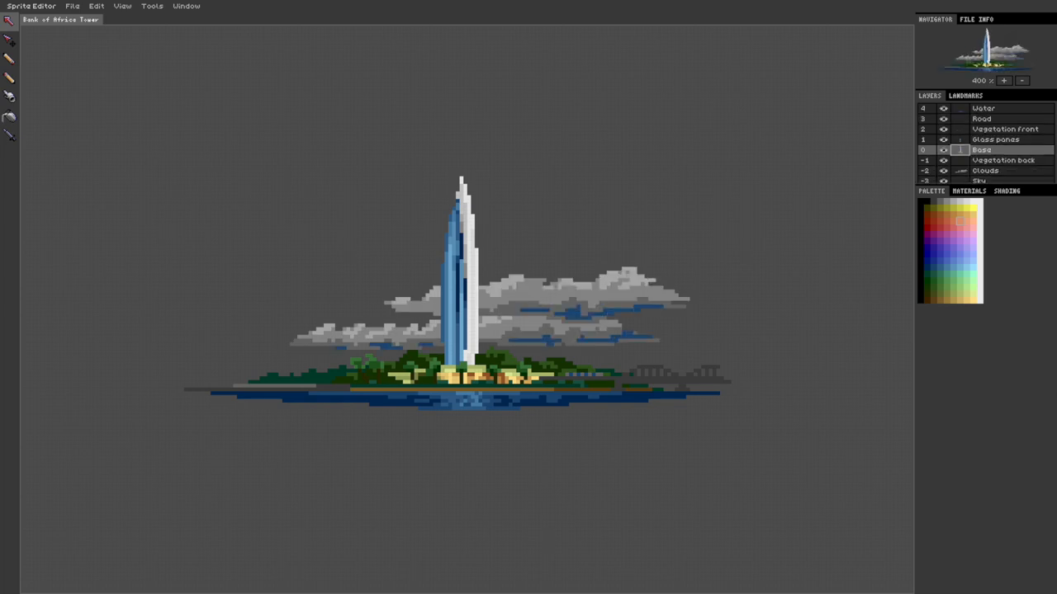
pyautogui.click(943, 180)
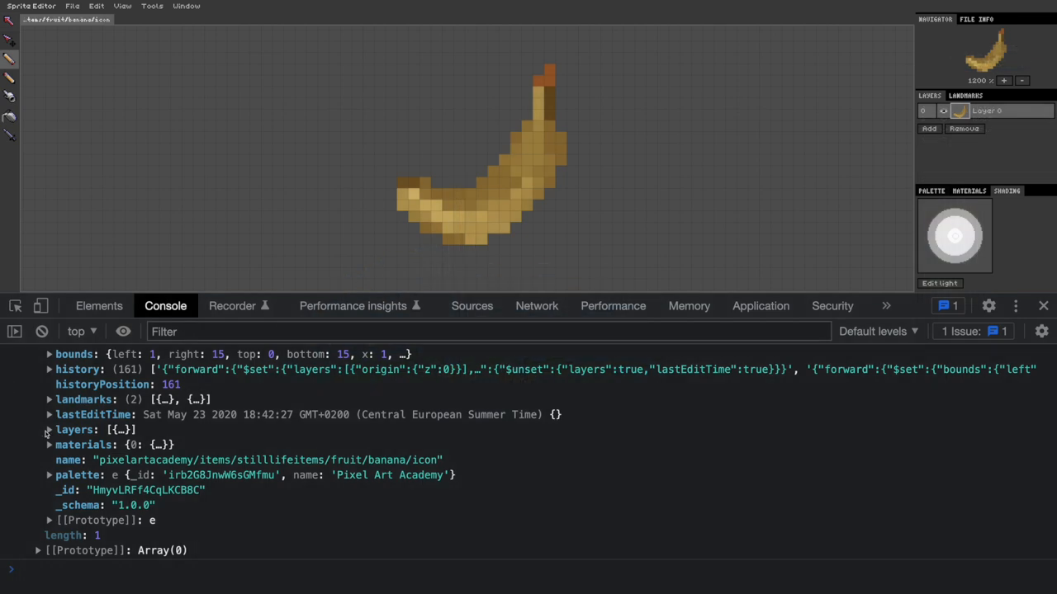
# Step: Expand the layers' pixels down to entry 37 and reveal its paletteColor ramp and shade
pyautogui.click(48, 429)
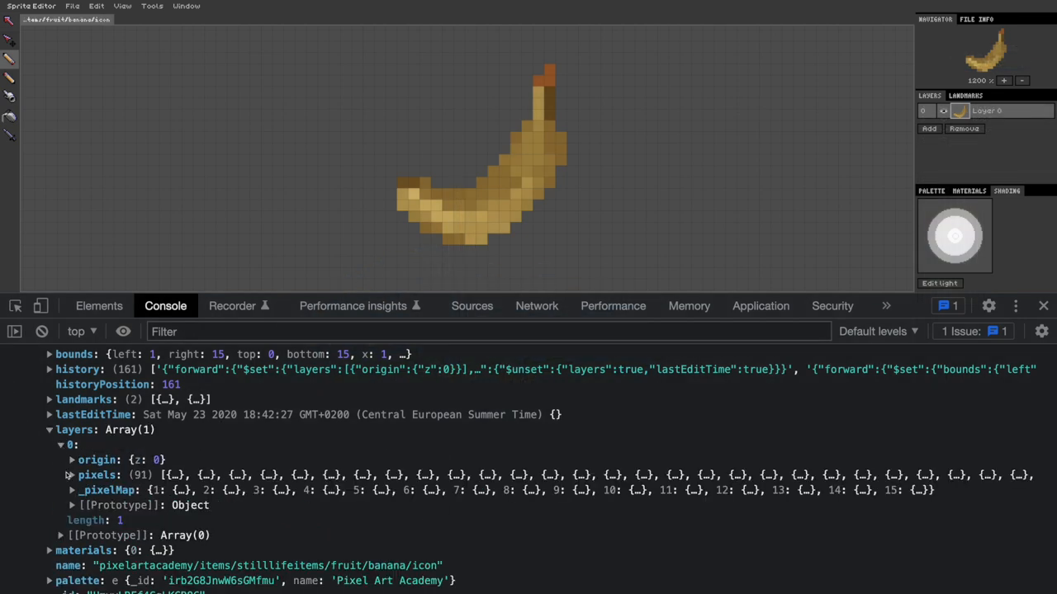
pyautogui.scroll(-3)
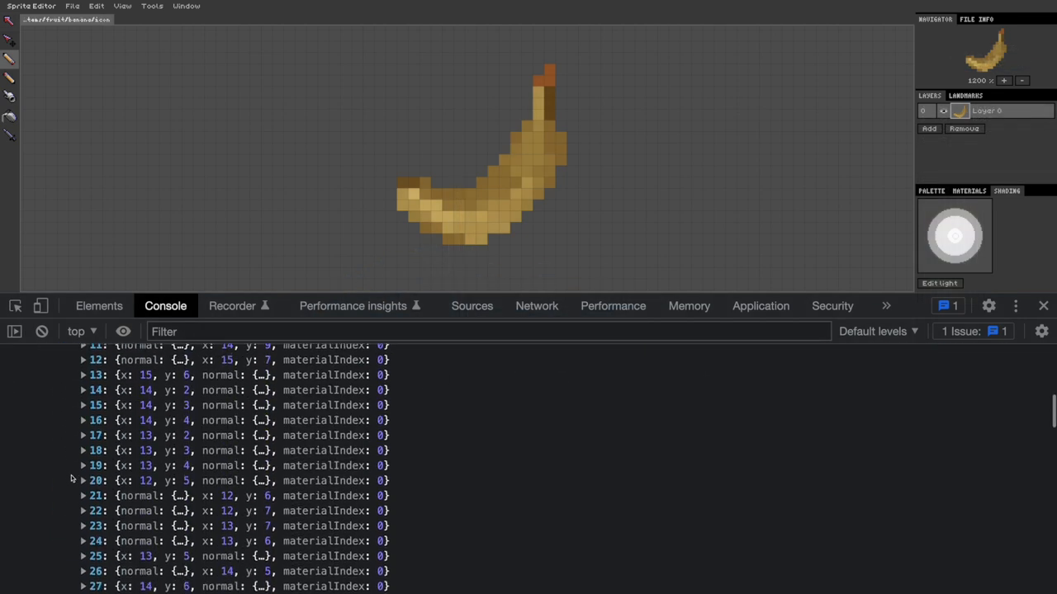
pyautogui.scroll(-3)
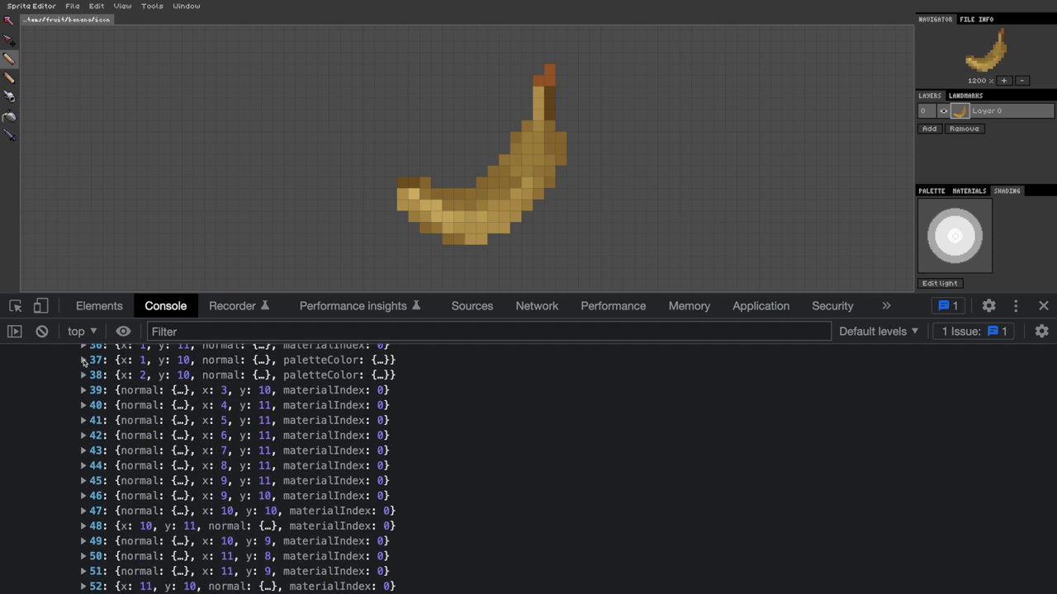
pyautogui.click(82, 359)
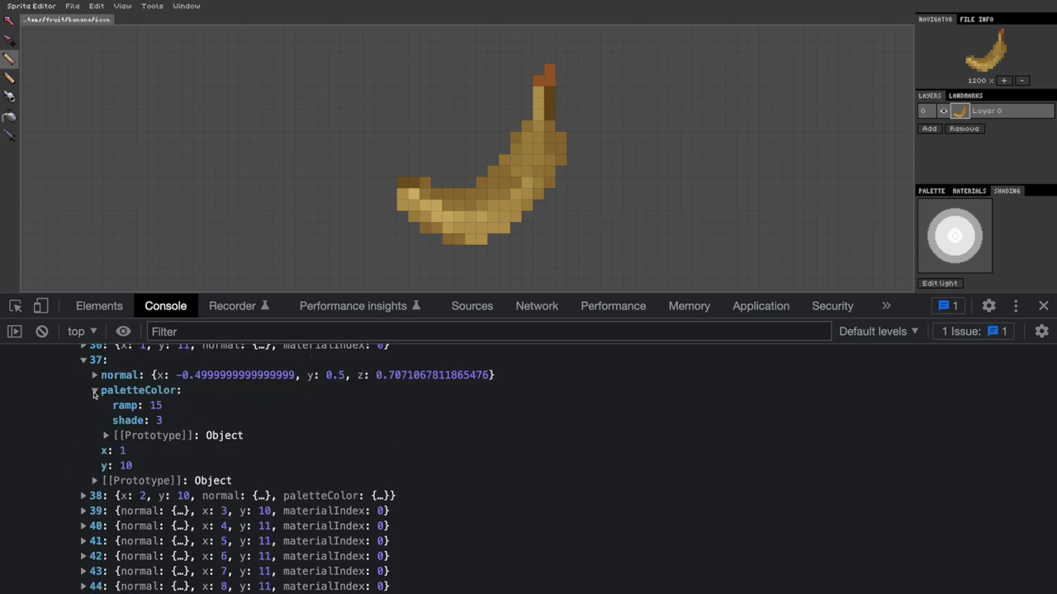
pyautogui.click(94, 375)
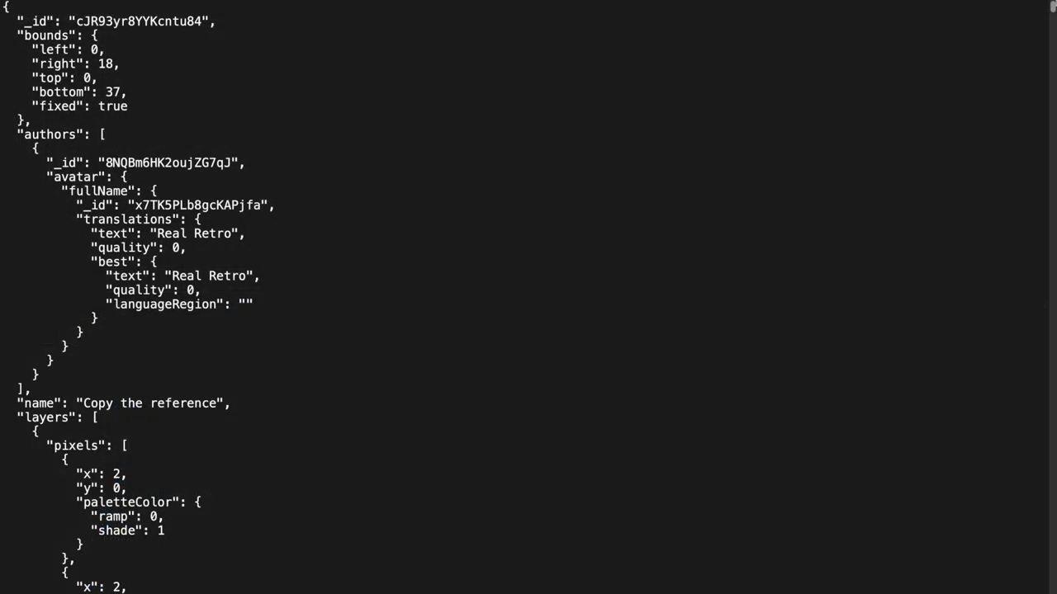
# Step: Scroll past the layer pixels to the history array of forward and backward operations
pyautogui.scroll(-3)
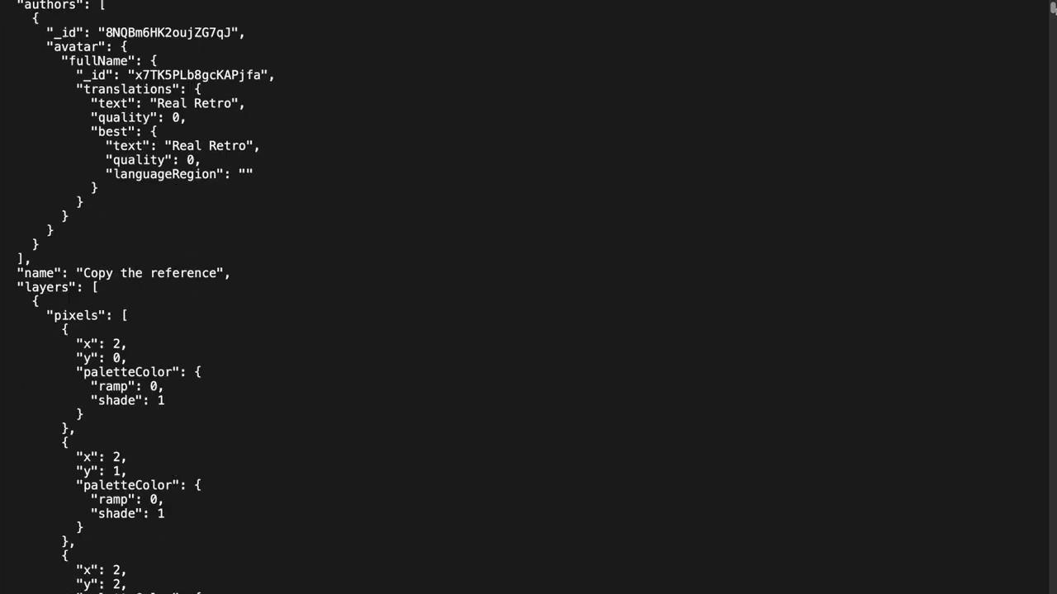
pyautogui.scroll(-3)
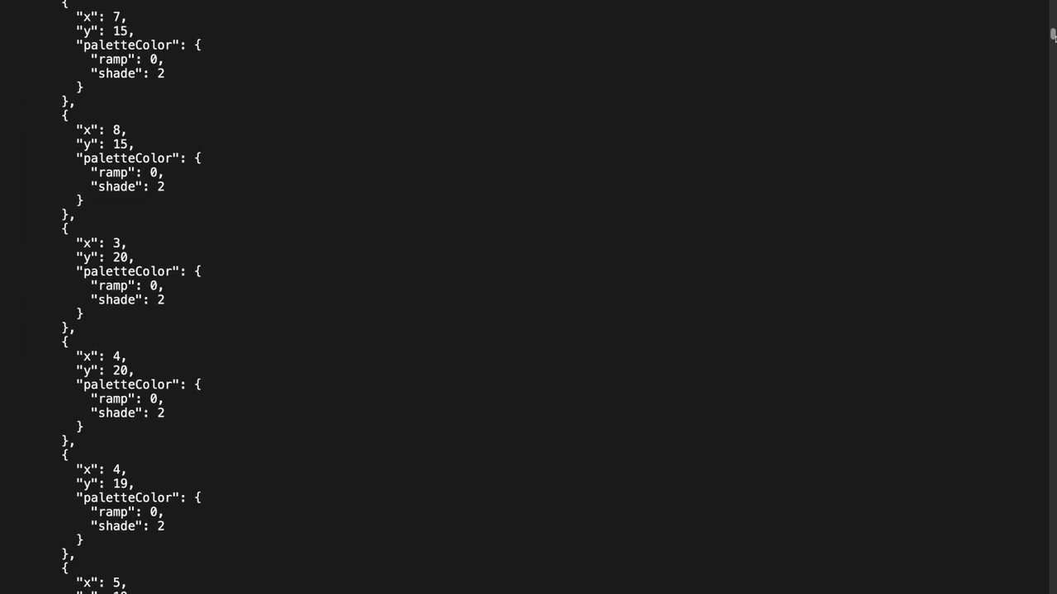
pyautogui.scroll(-3)
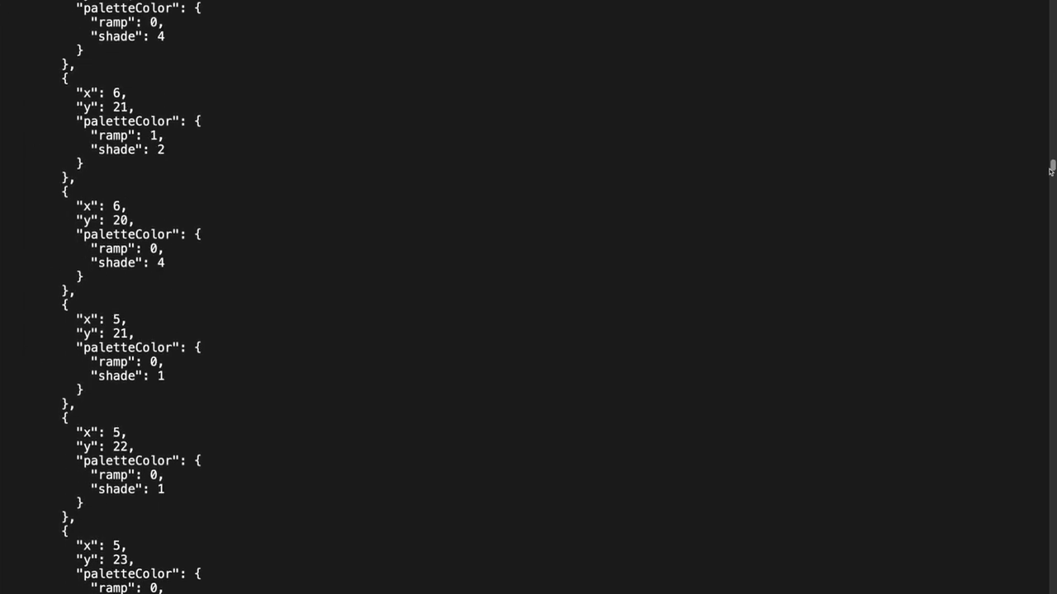
pyautogui.scroll(-3)
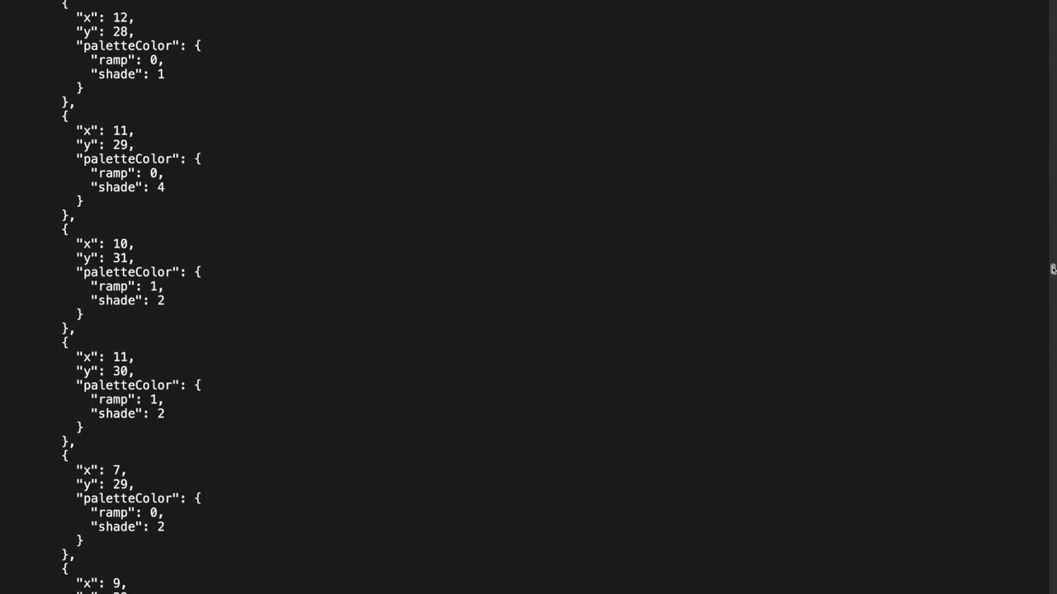
pyautogui.scroll(-3)
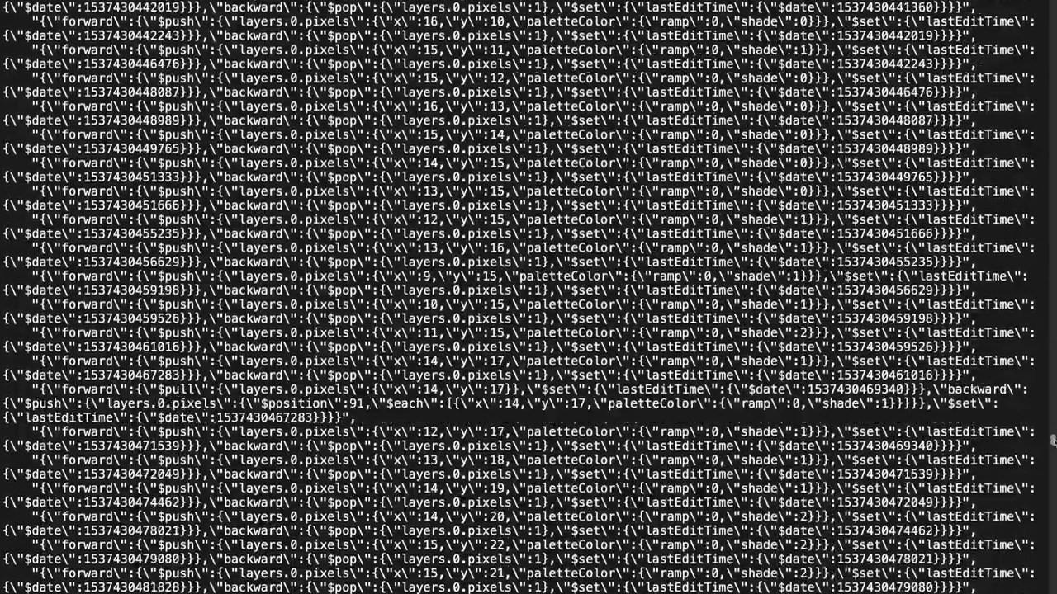
pyautogui.scroll(-3)
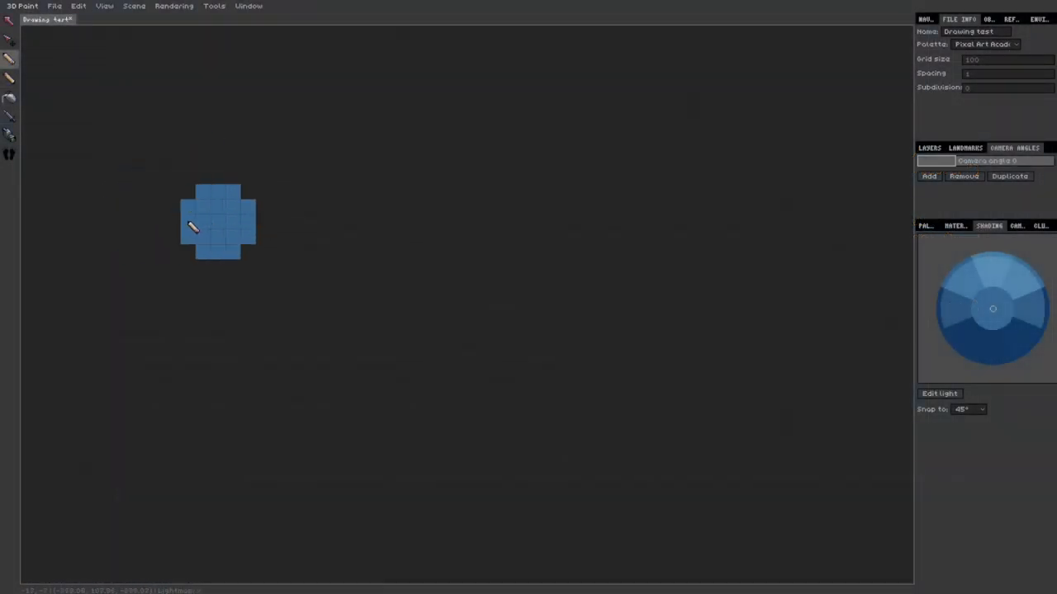
# Step: Paint a wide curved run of blue pixels onto the Drawing test canvas
pyautogui.moveTo(194, 230); pyautogui.dragTo(322, 322)
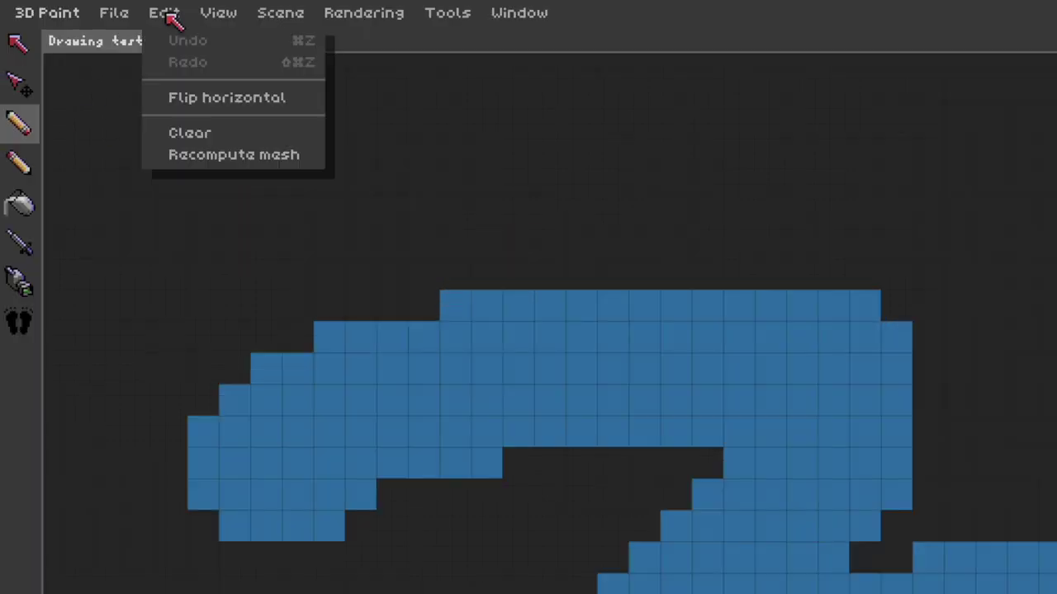
pyautogui.moveTo(189, 39)
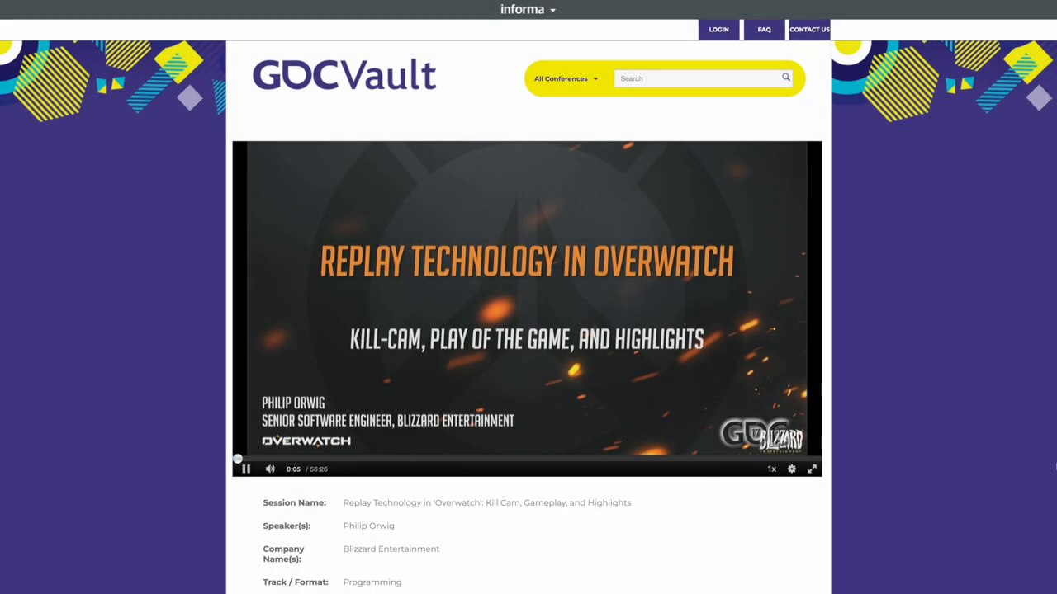
# Step: Play the Overwatch replay talk, then switch to the Braid rewind session around 12:15
pyautogui.click(355, 459)
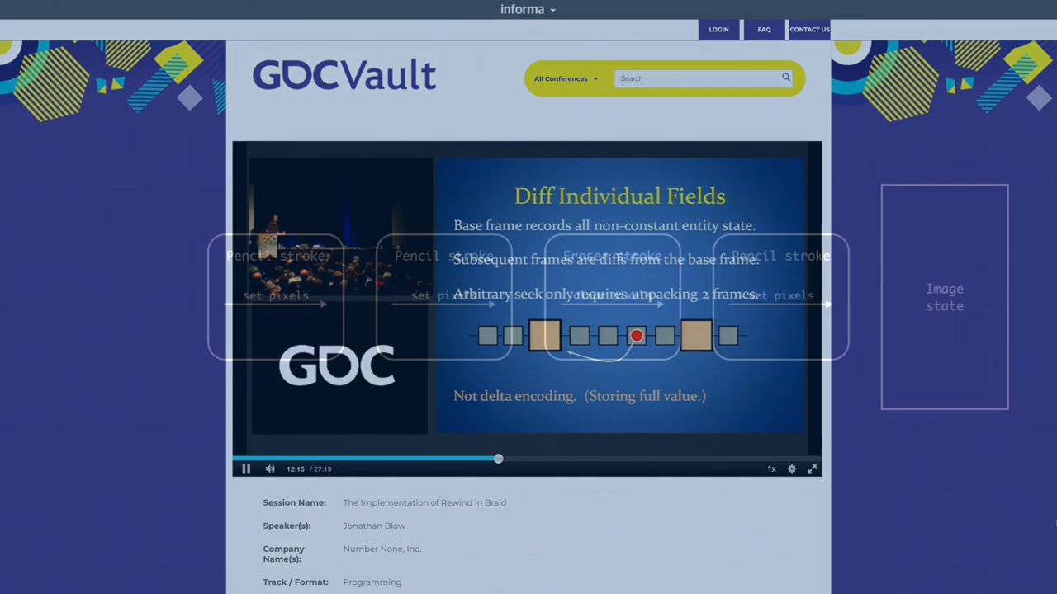
pyautogui.click(812, 469)
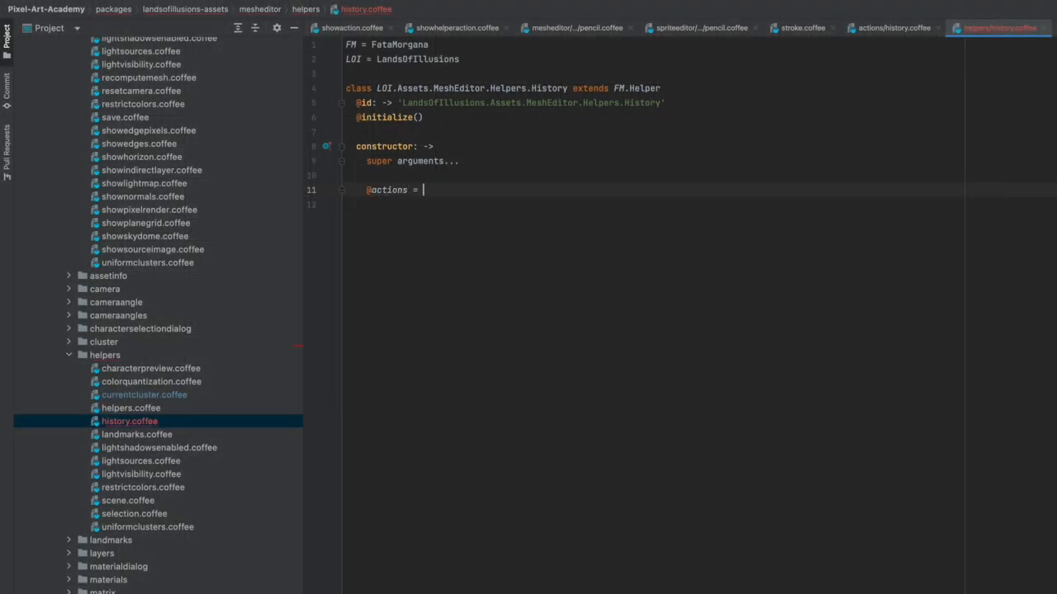
pyautogui.write('[]')
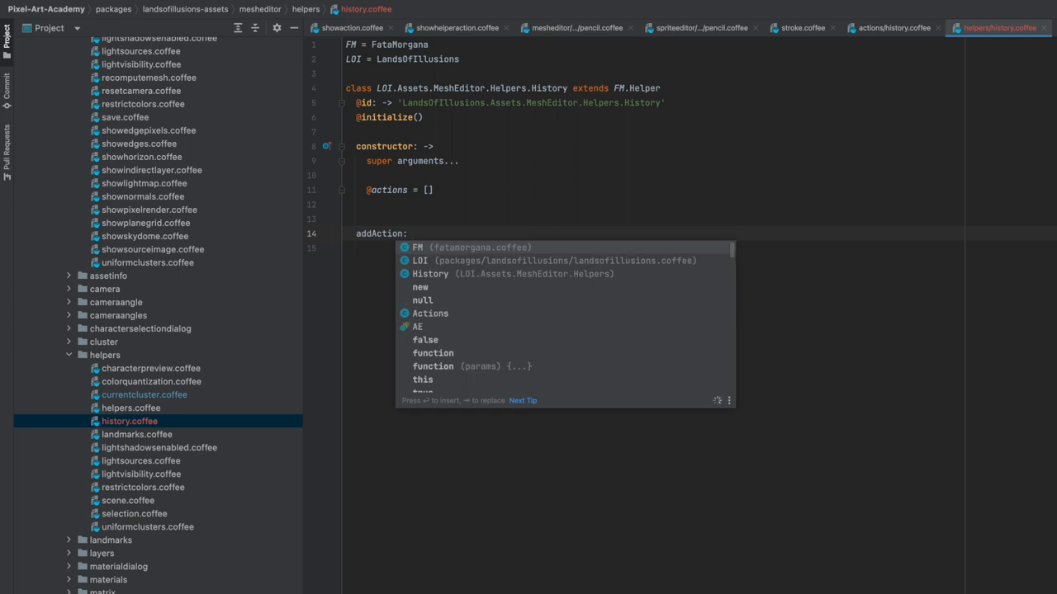